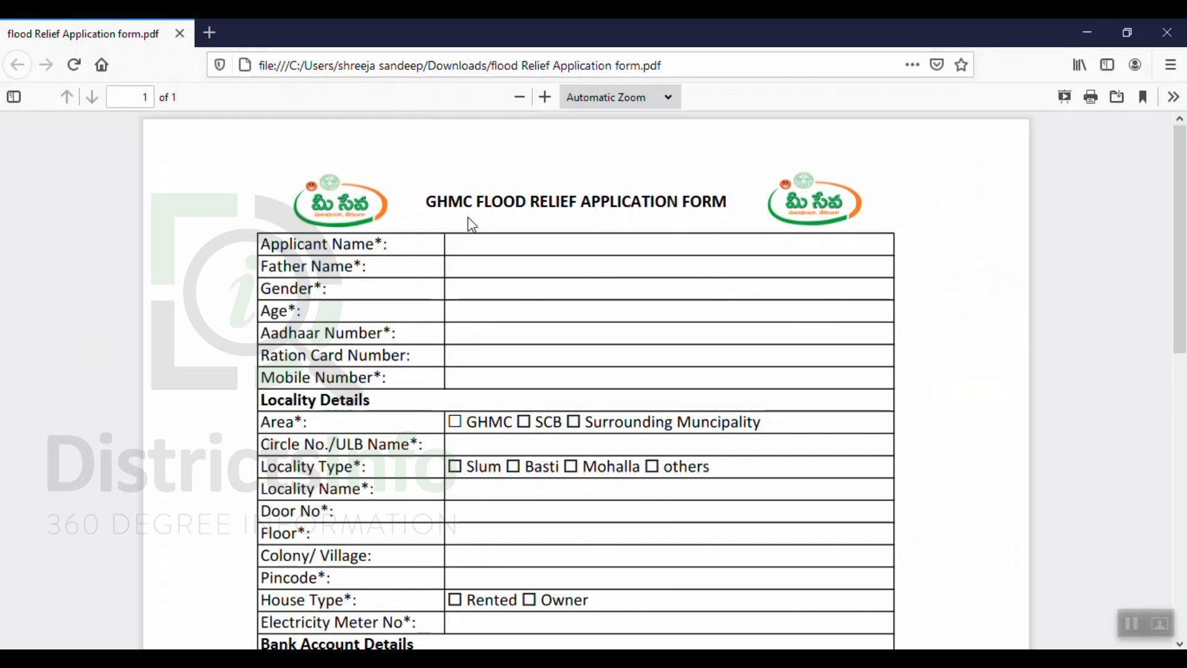
pyautogui.moveTo(635, 290)
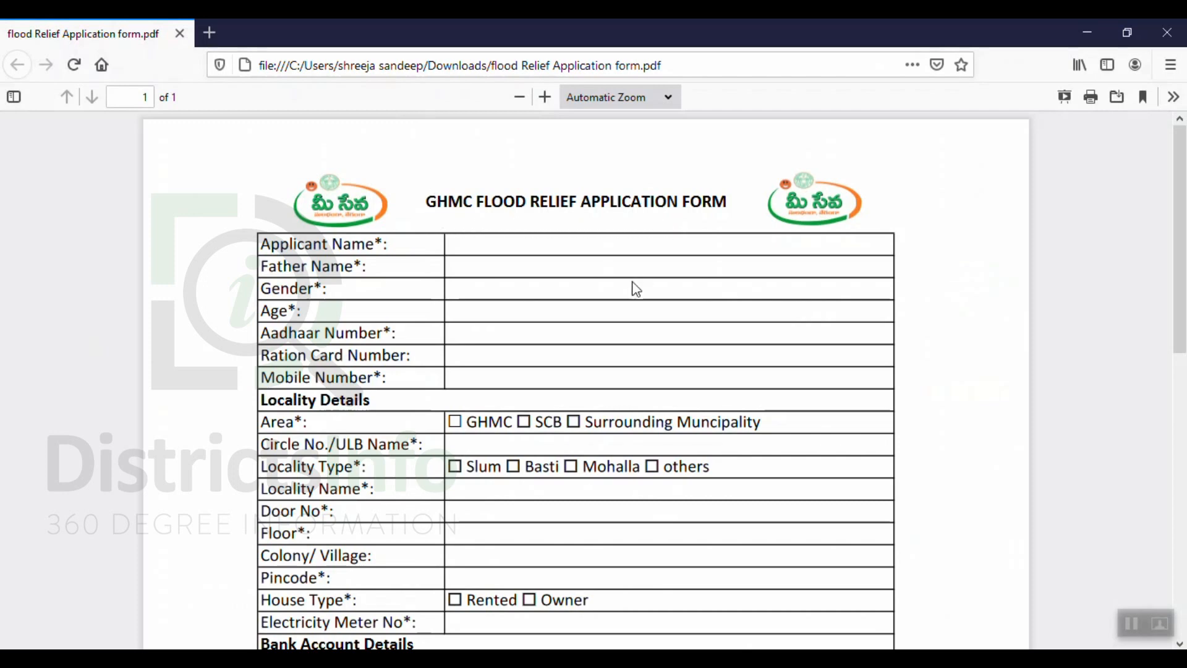
# Navigate the GHMC form back to its top, showing Applicant Name and Locality Details.
pyautogui.scroll(-3)
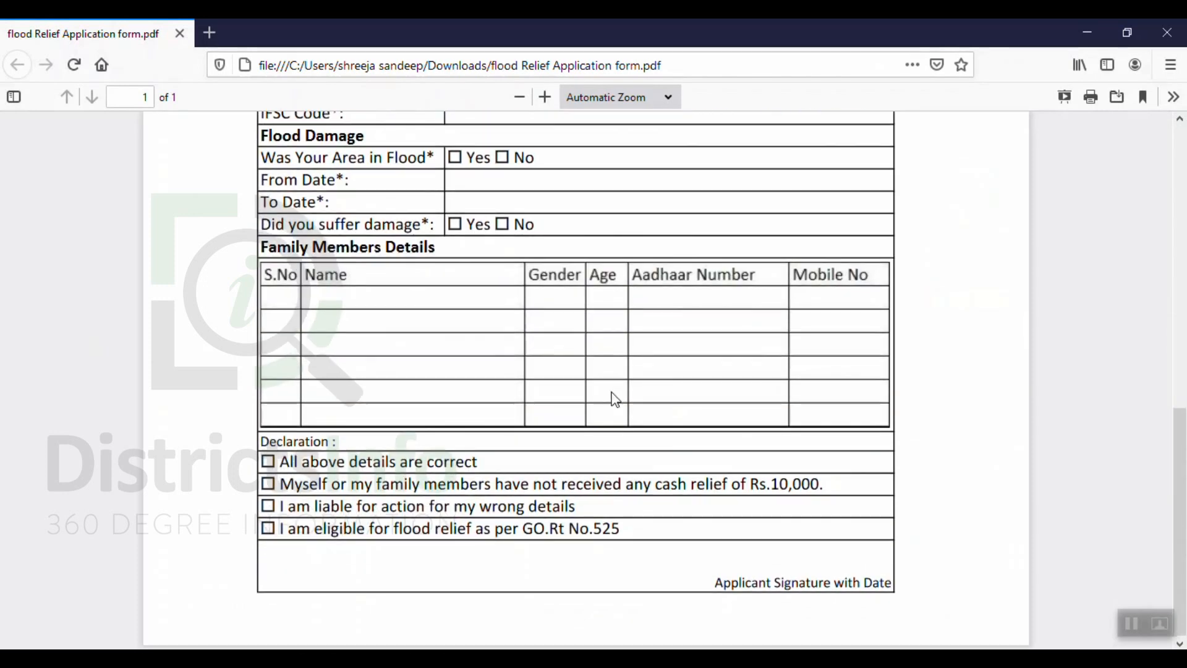
pyautogui.scroll(3)
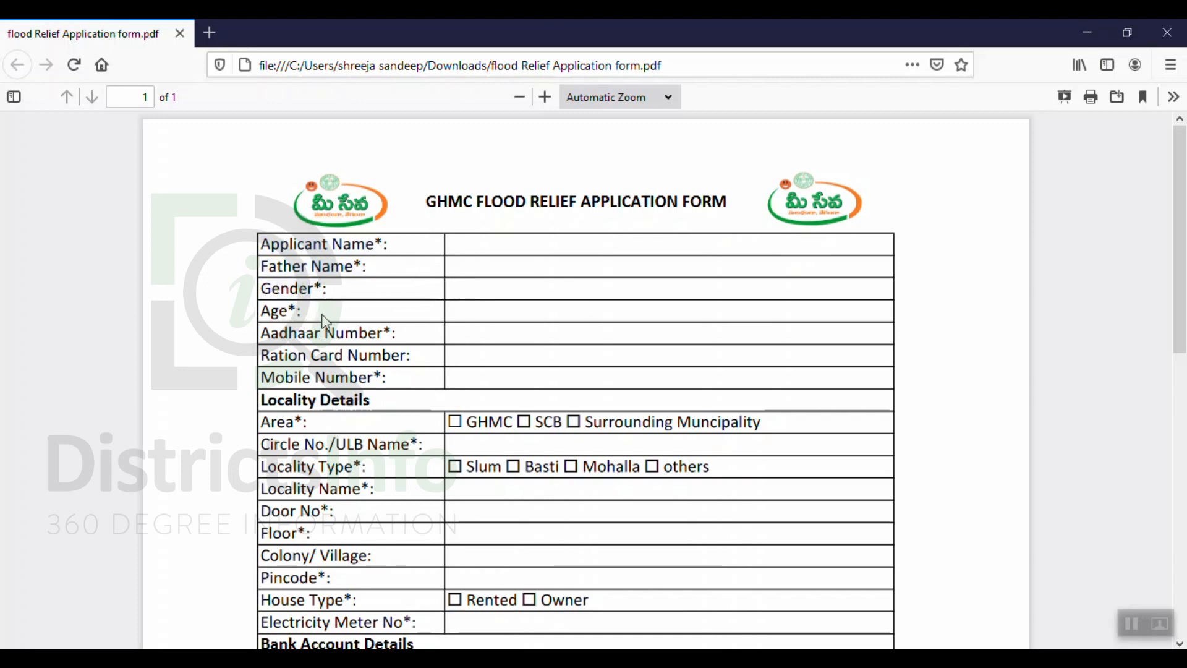
pyautogui.moveTo(409, 341)
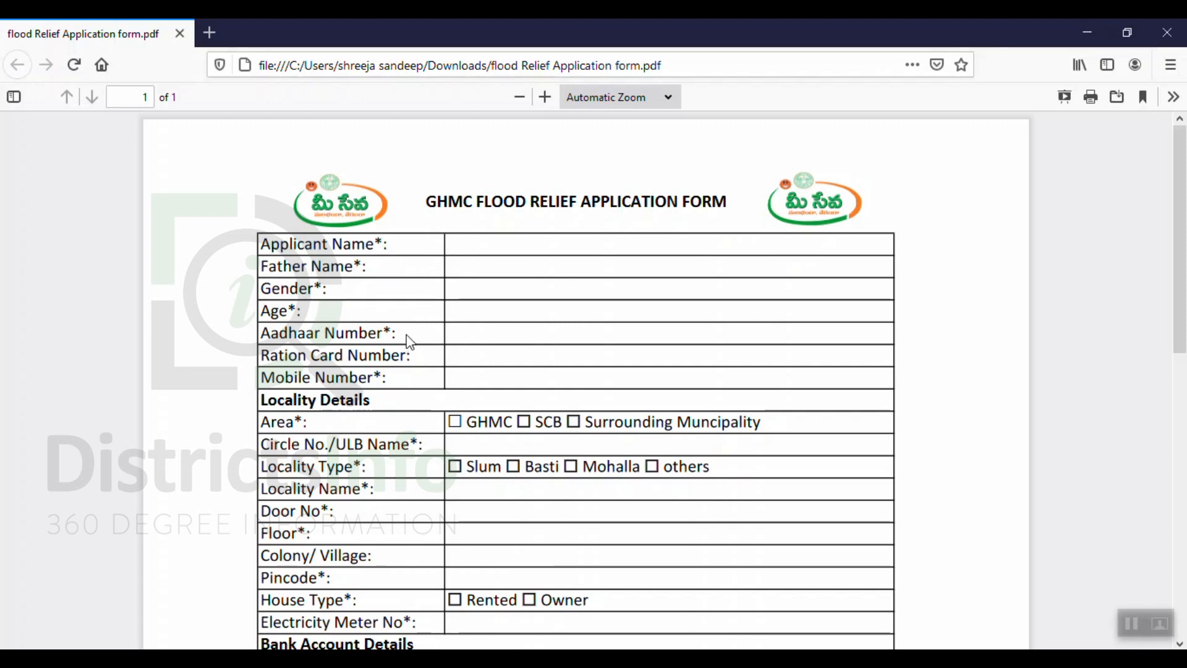
pyautogui.moveTo(419, 338)
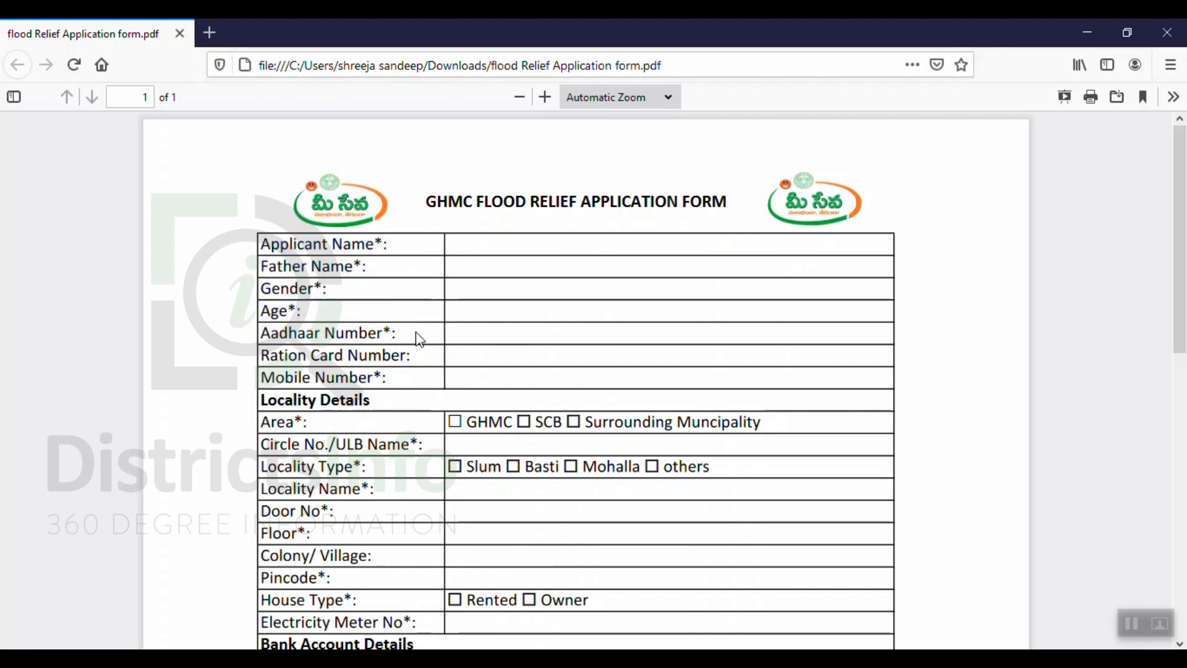
pyautogui.moveTo(297, 300)
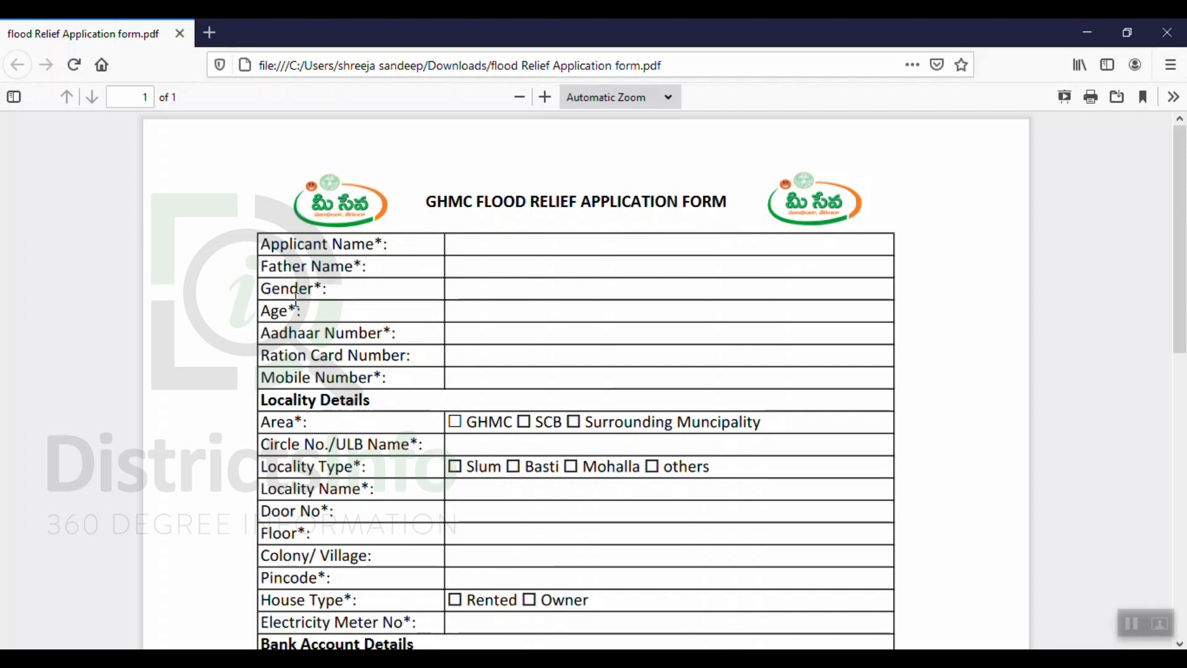
pyautogui.moveTo(391, 331)
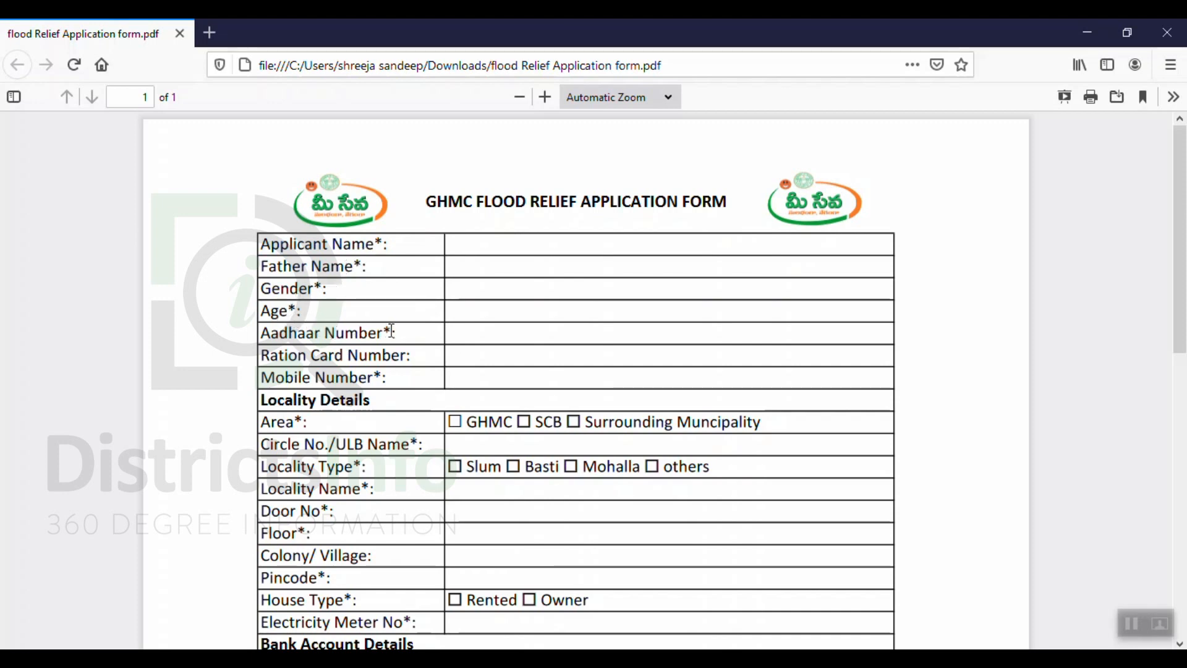
pyautogui.moveTo(406, 336)
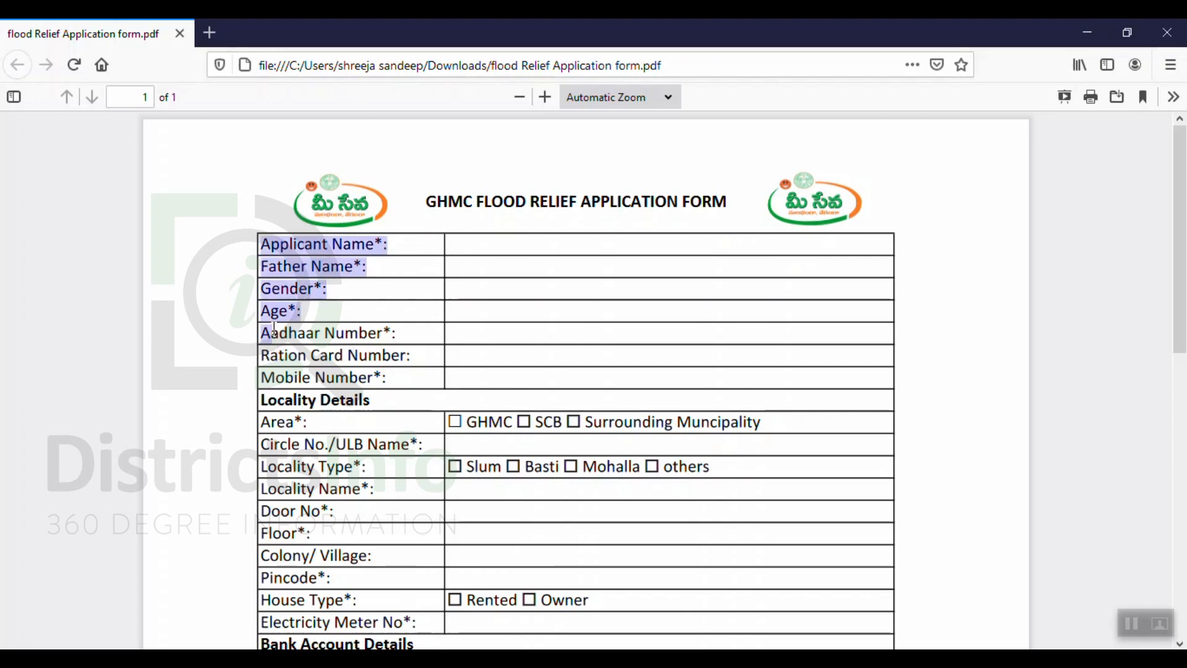
pyautogui.doubleClick(327, 332)
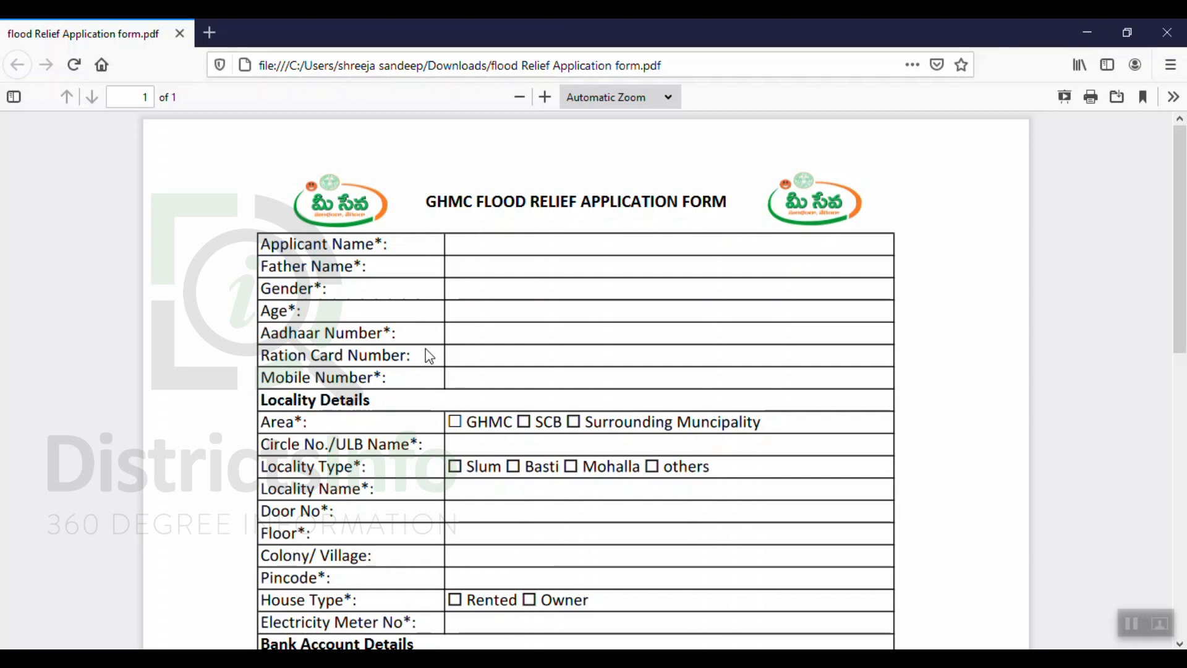
pyautogui.moveTo(461, 374)
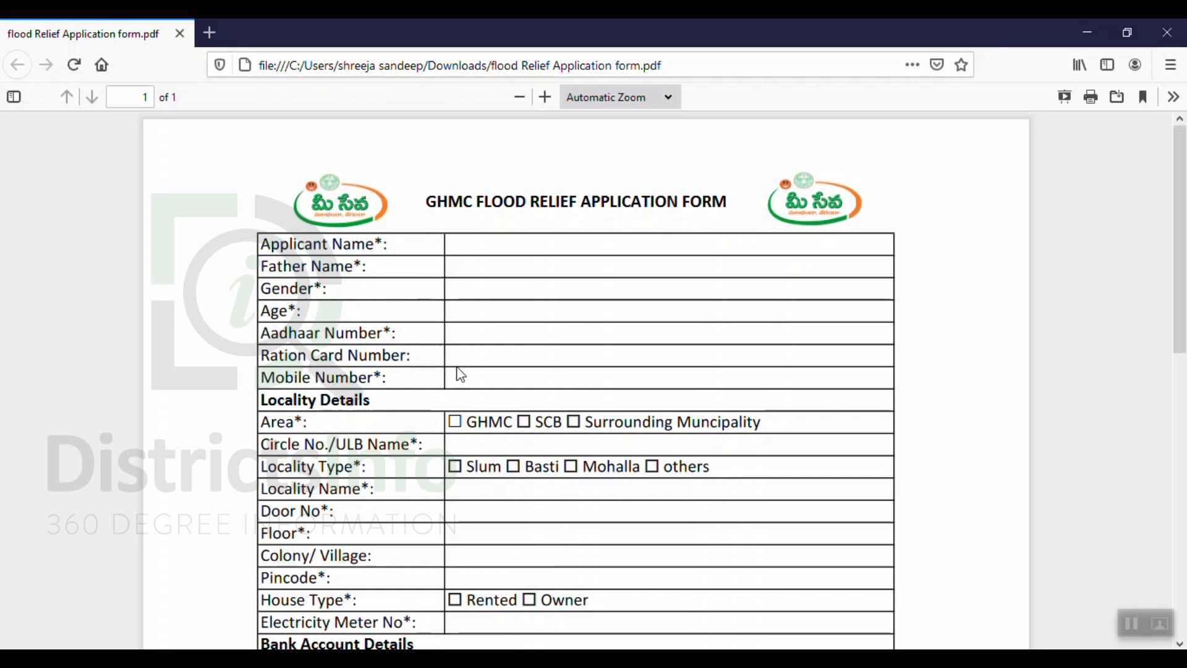
pyautogui.moveTo(463, 382)
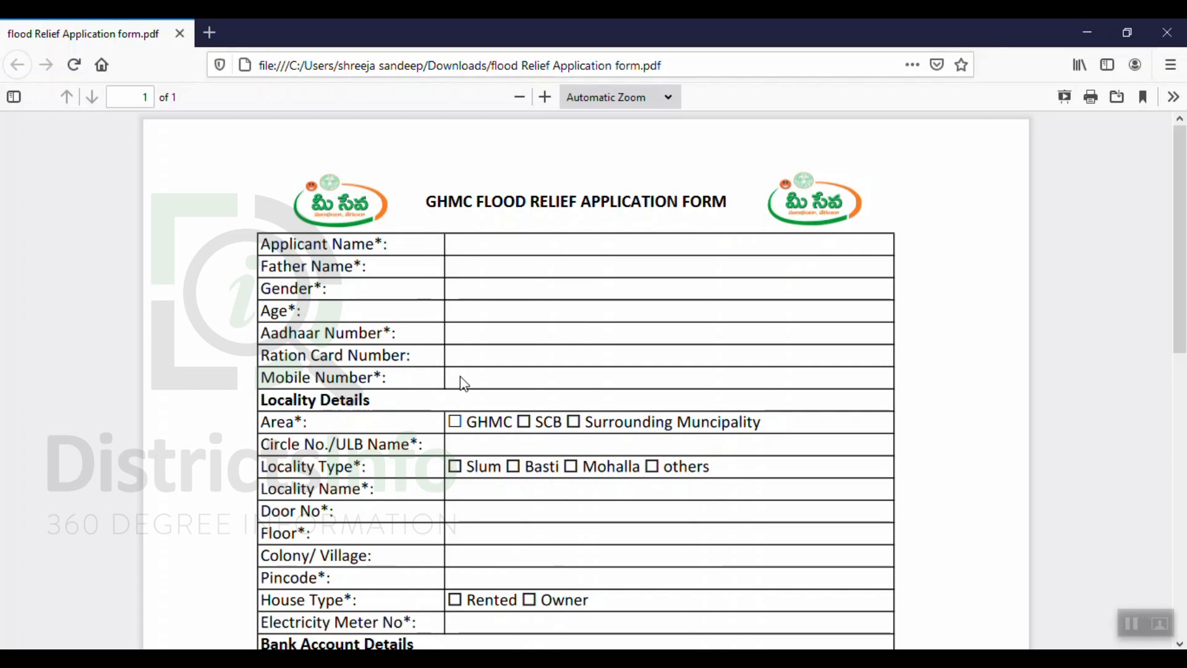
pyautogui.moveTo(399, 438)
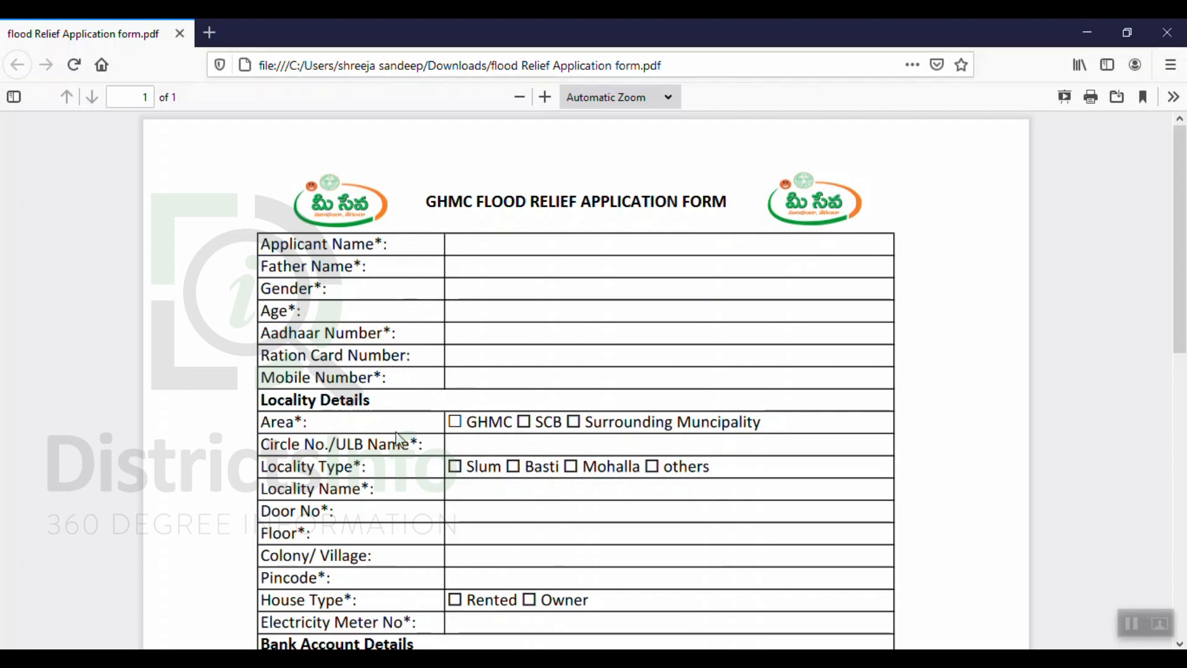
pyautogui.scroll(-3)
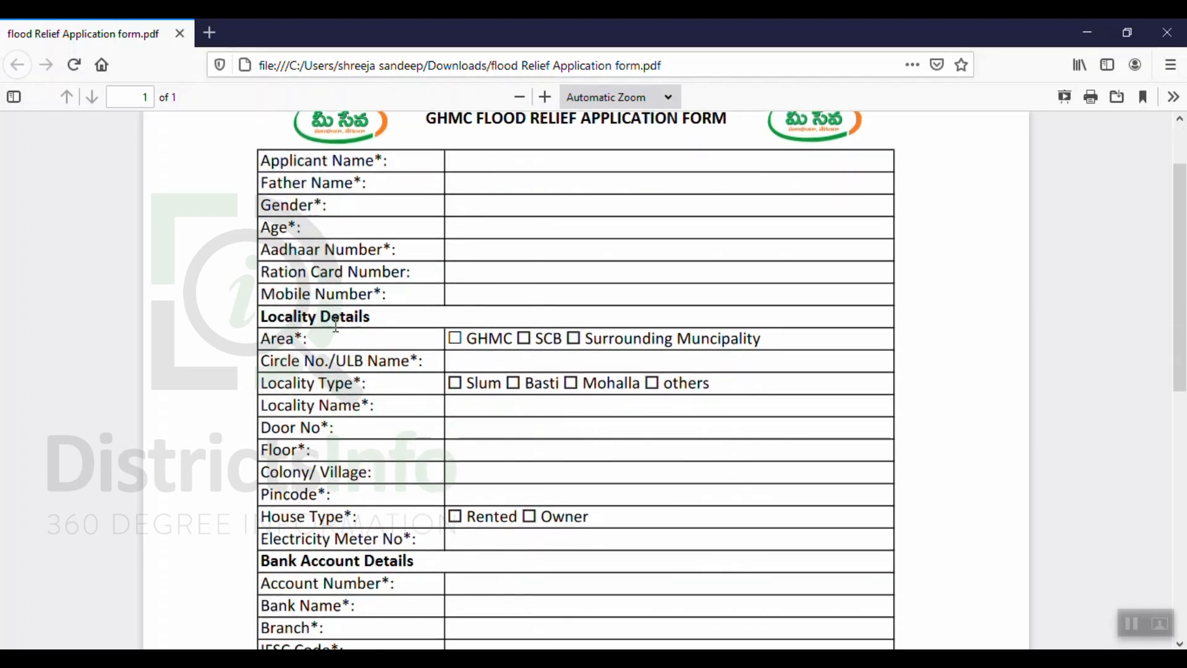
pyautogui.click(456, 338)
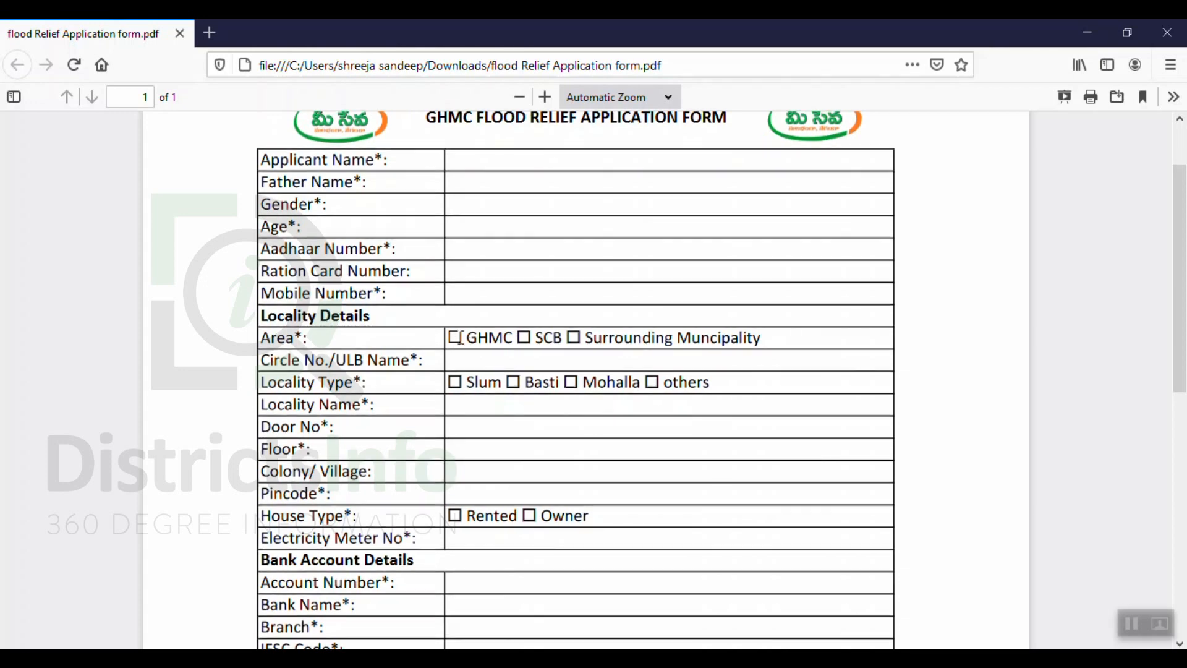
pyautogui.scroll(-3)
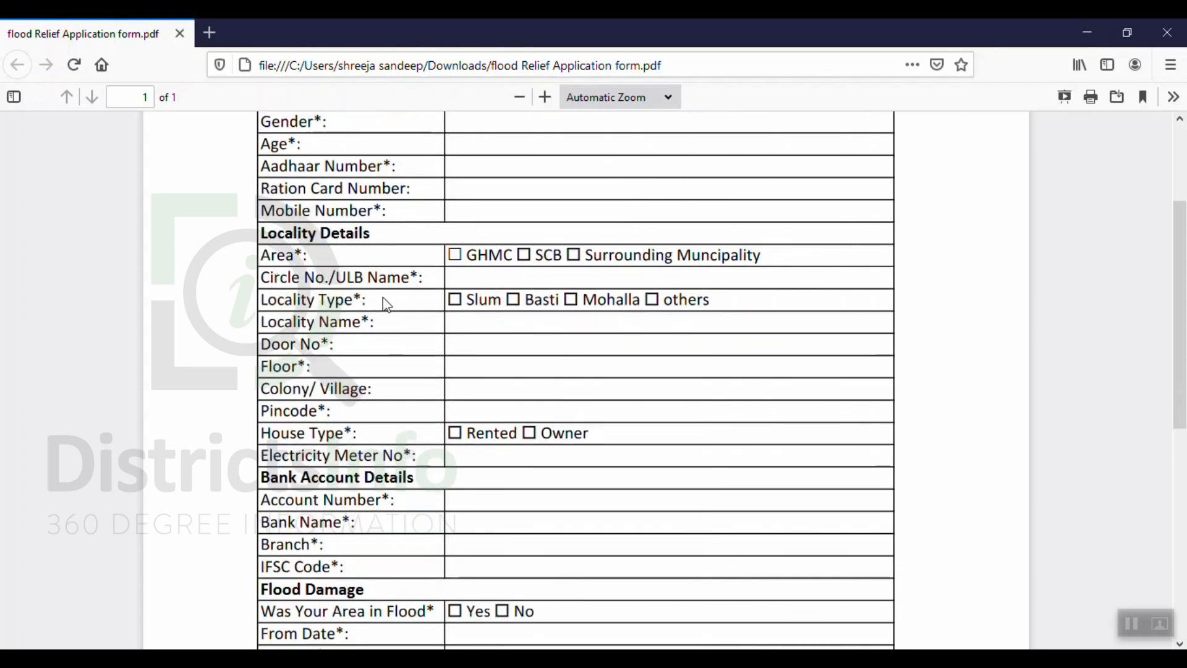
pyautogui.moveTo(462, 283)
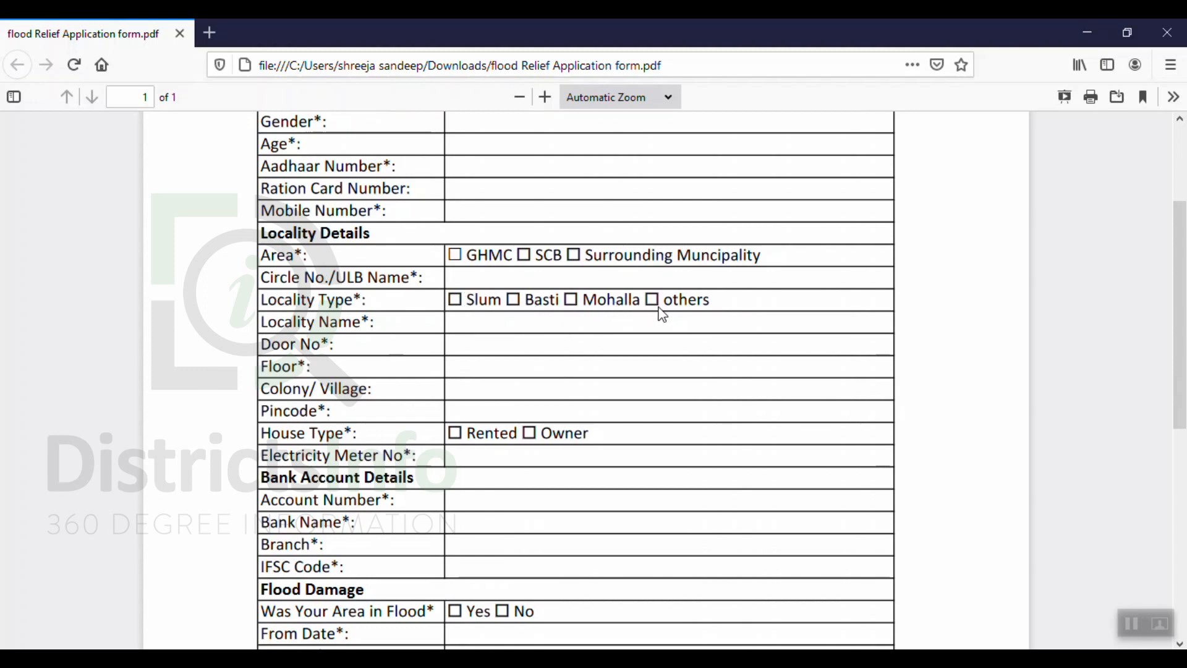
pyautogui.moveTo(372, 327)
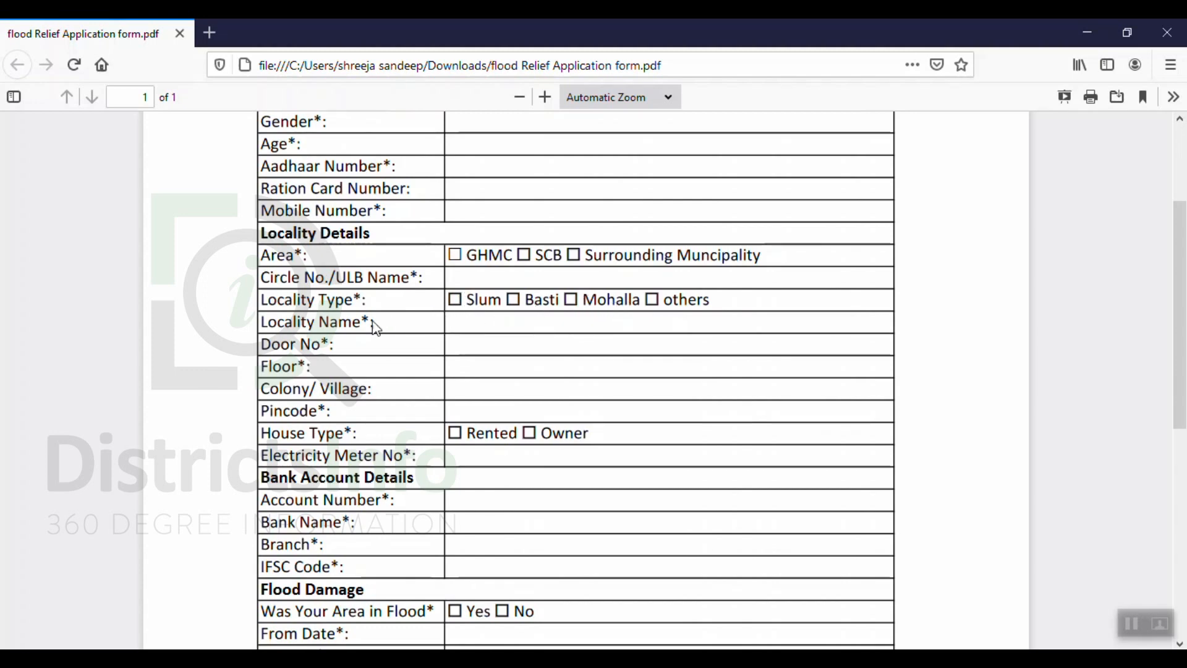
pyautogui.moveTo(356, 347)
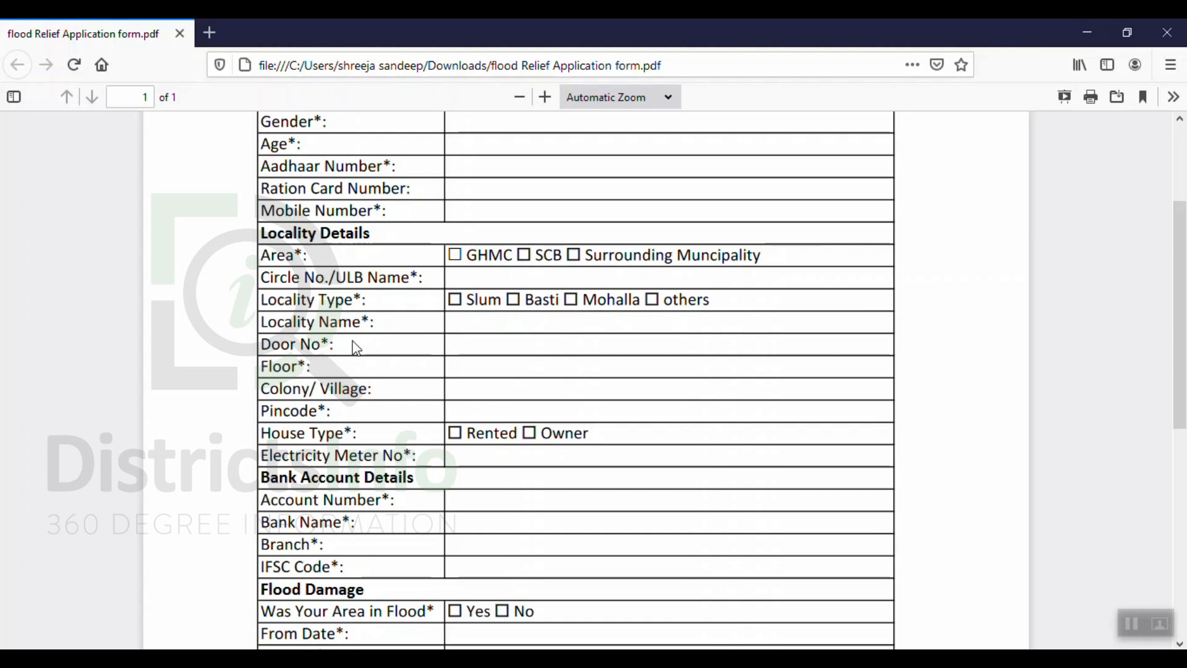
pyautogui.moveTo(298, 407)
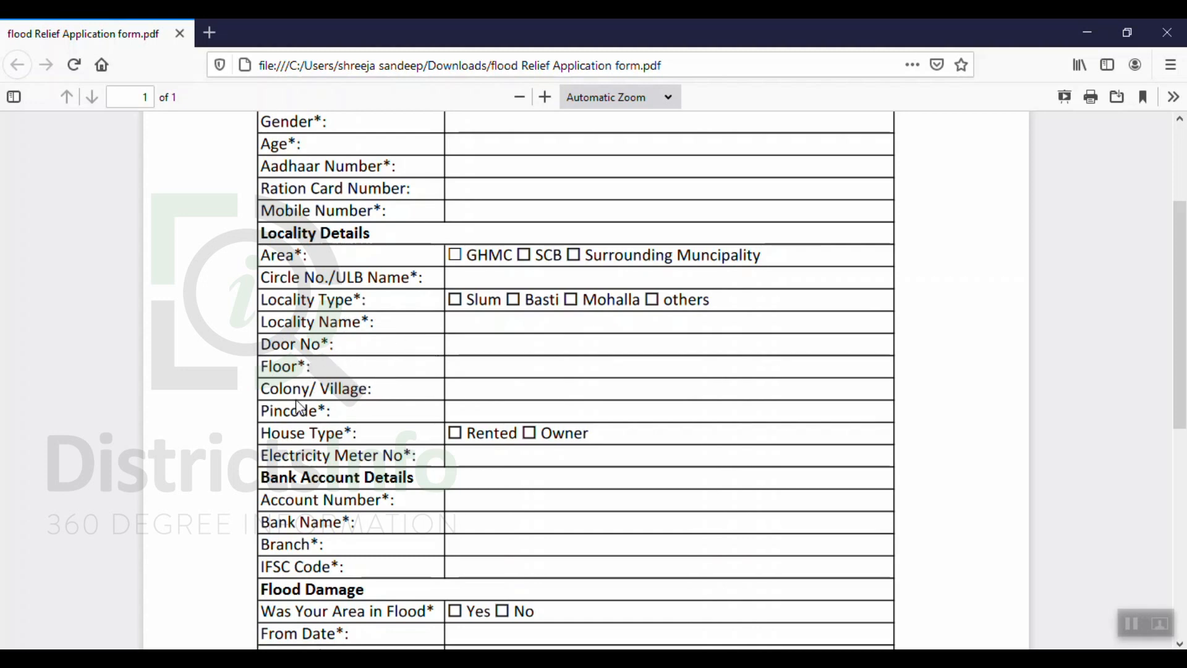
pyautogui.moveTo(431, 392)
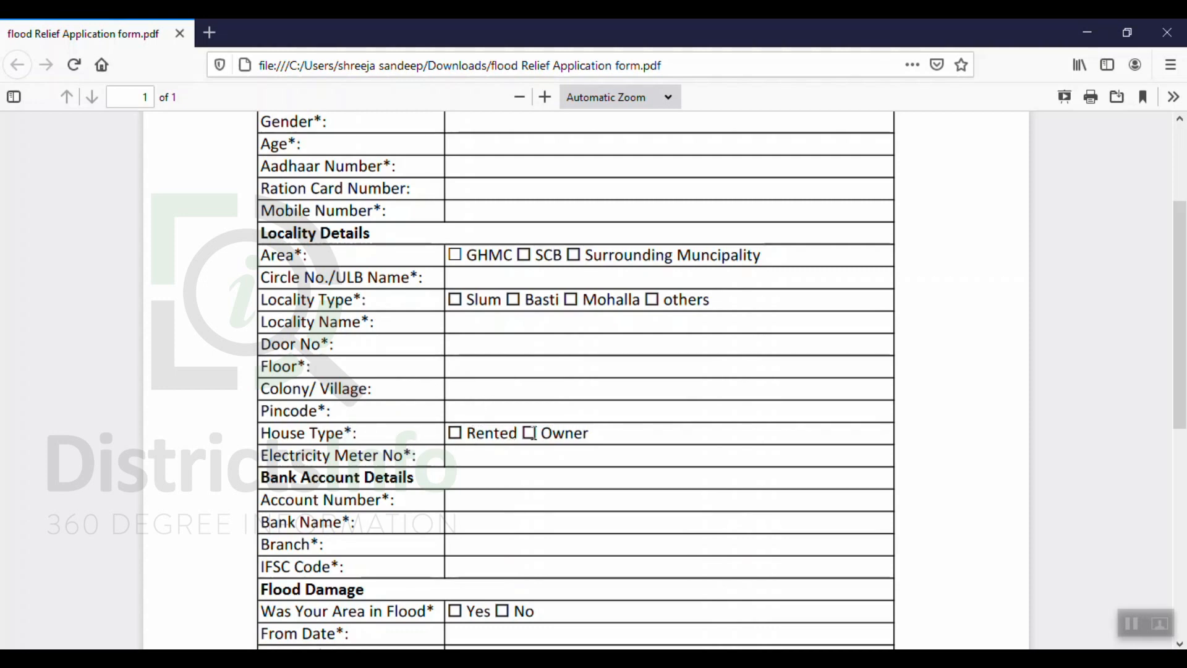
pyautogui.scroll(-3)
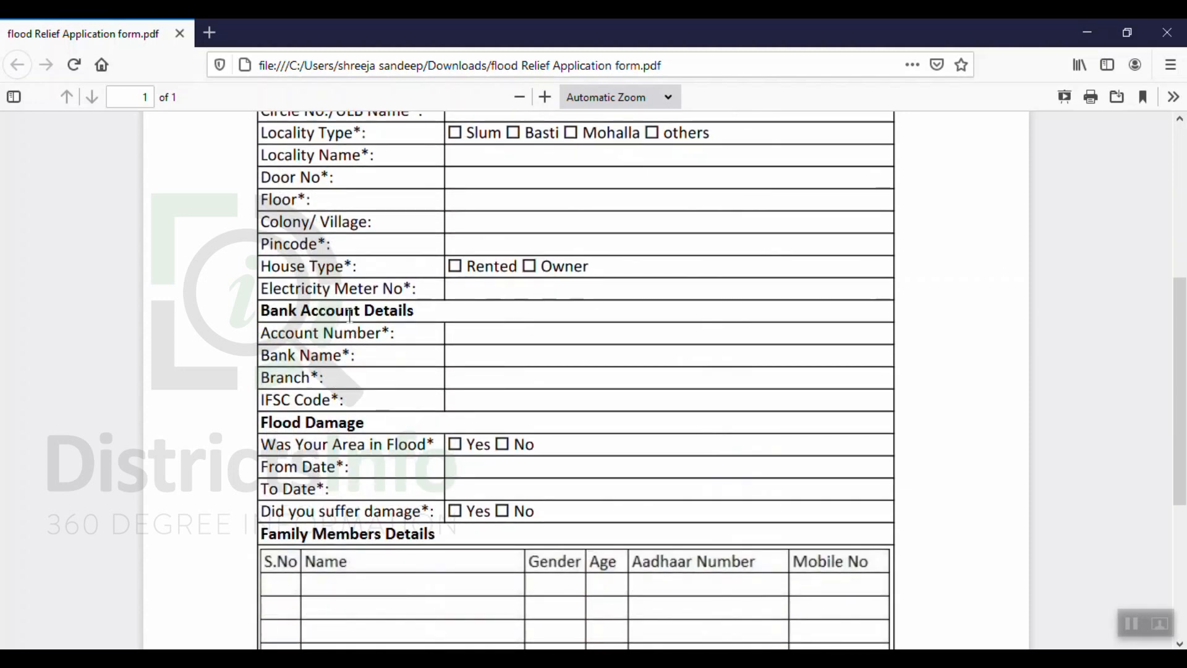
pyautogui.moveTo(511, 295)
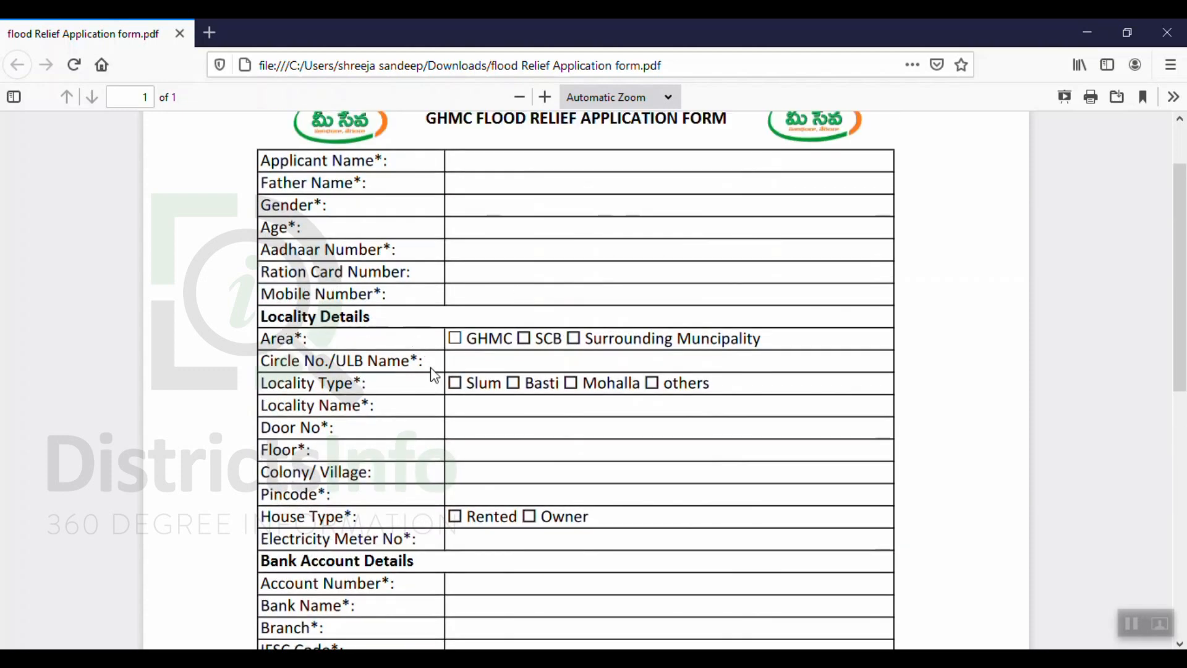
# Scroll to Bank Account Details and Flood Damage, and highlight the locality and bank field labels.
pyautogui.scroll(-3)
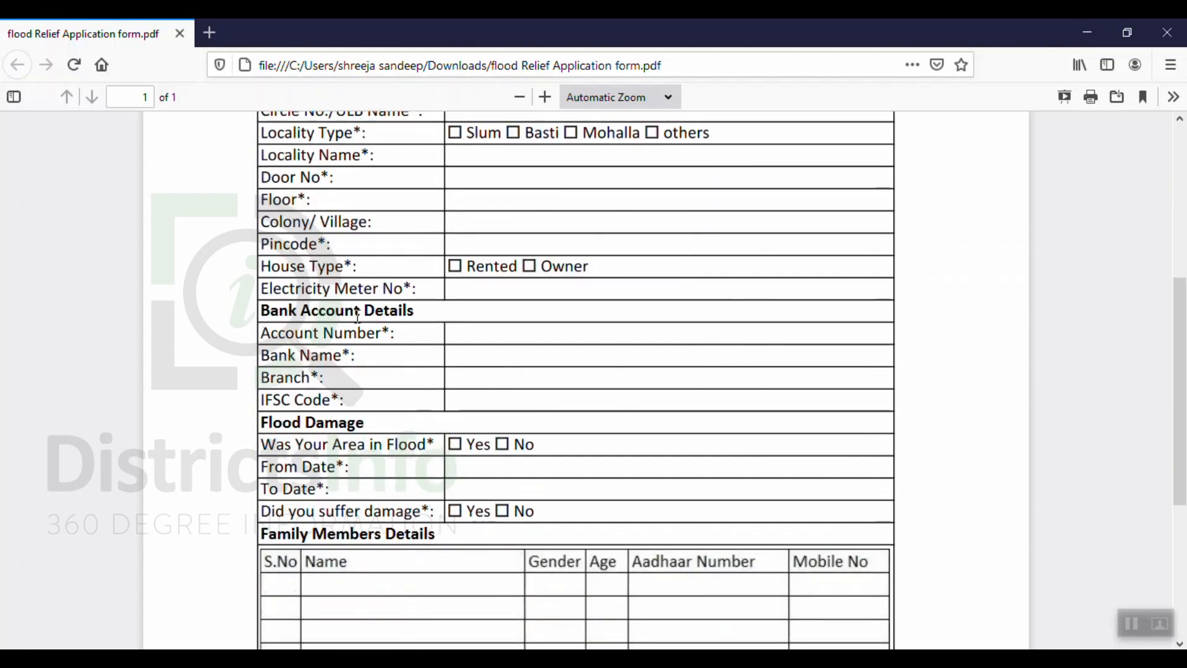
pyautogui.moveTo(449, 318)
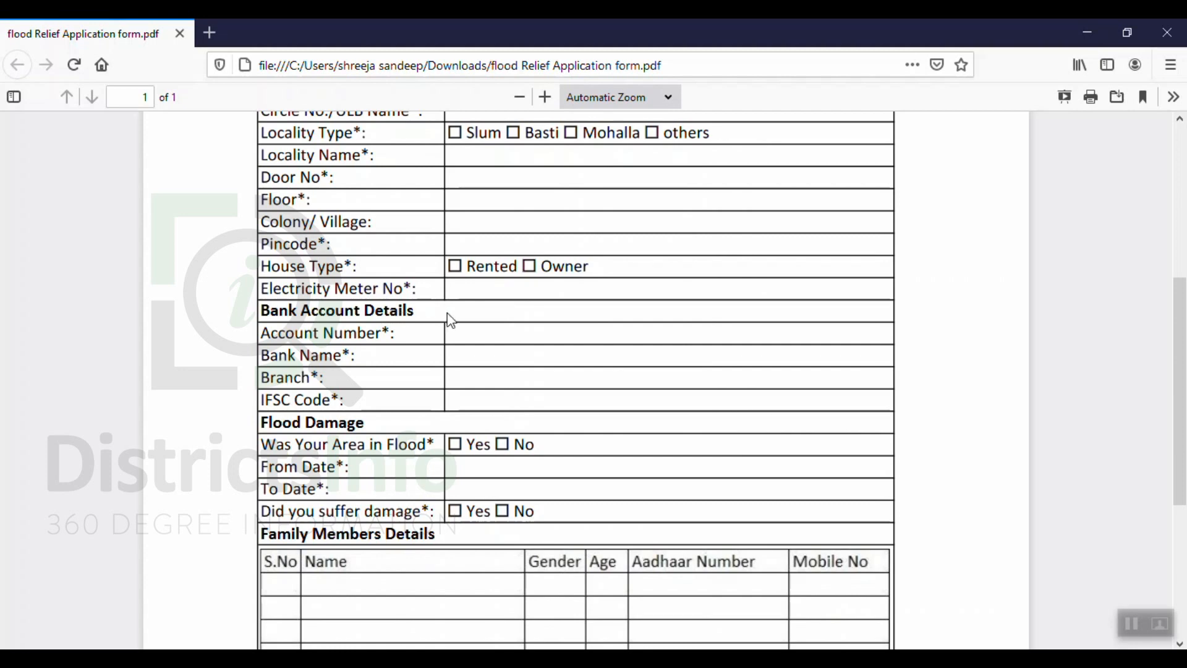
pyautogui.moveTo(449, 324)
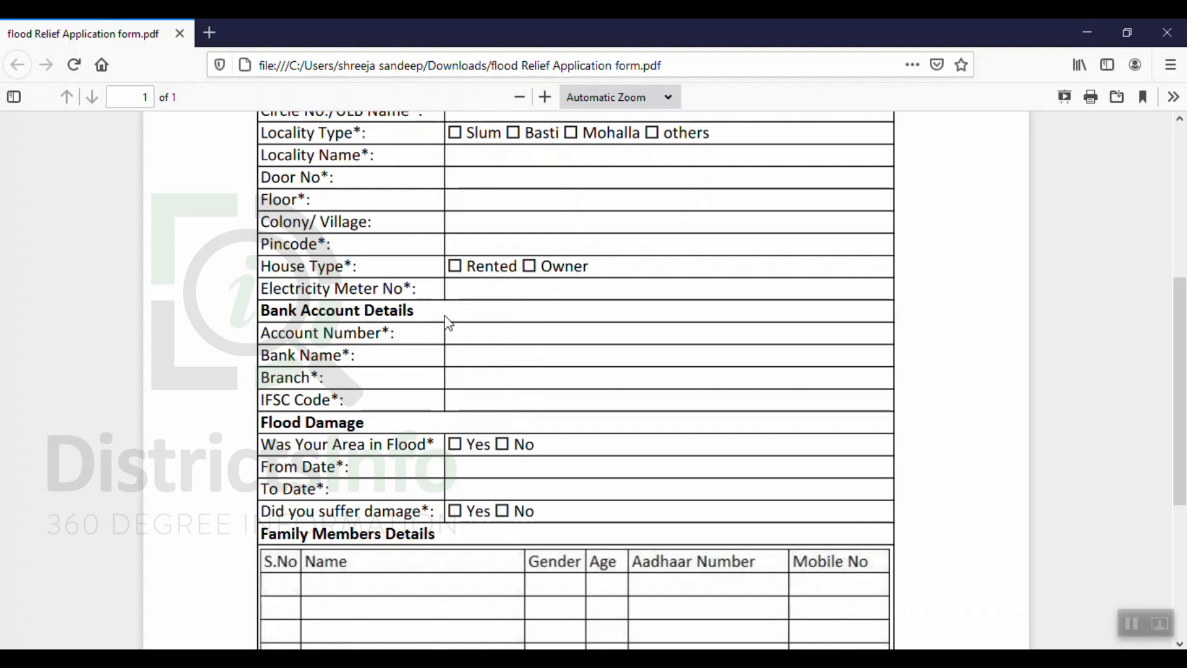
pyautogui.moveTo(441, 318)
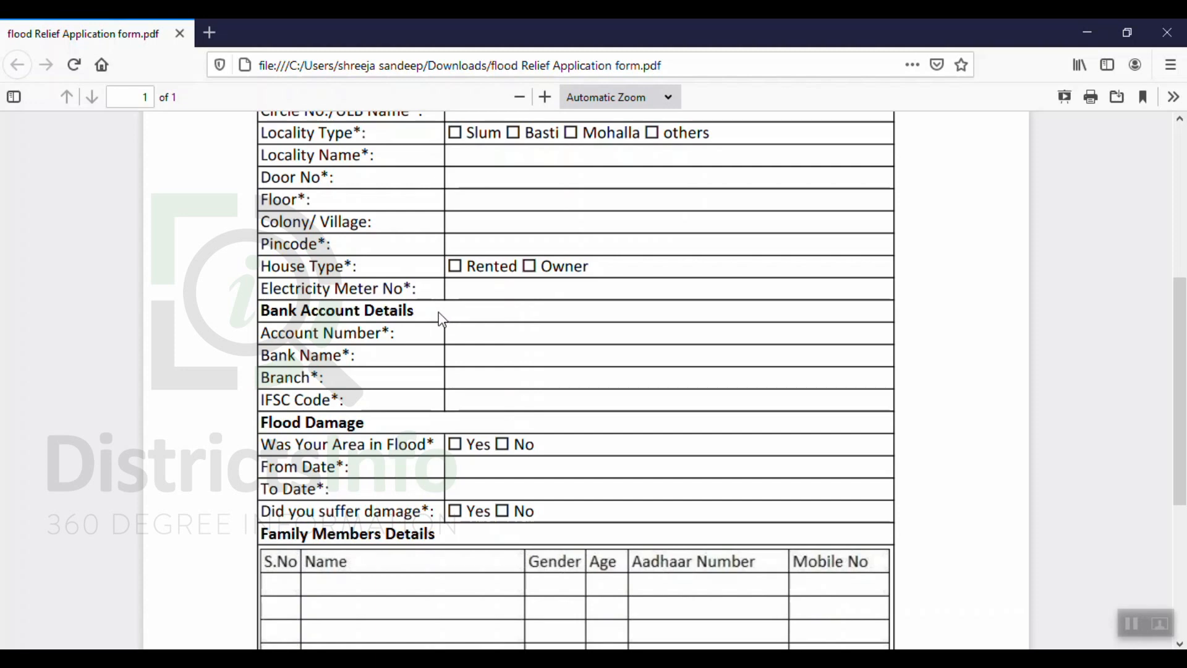
pyautogui.moveTo(400, 336)
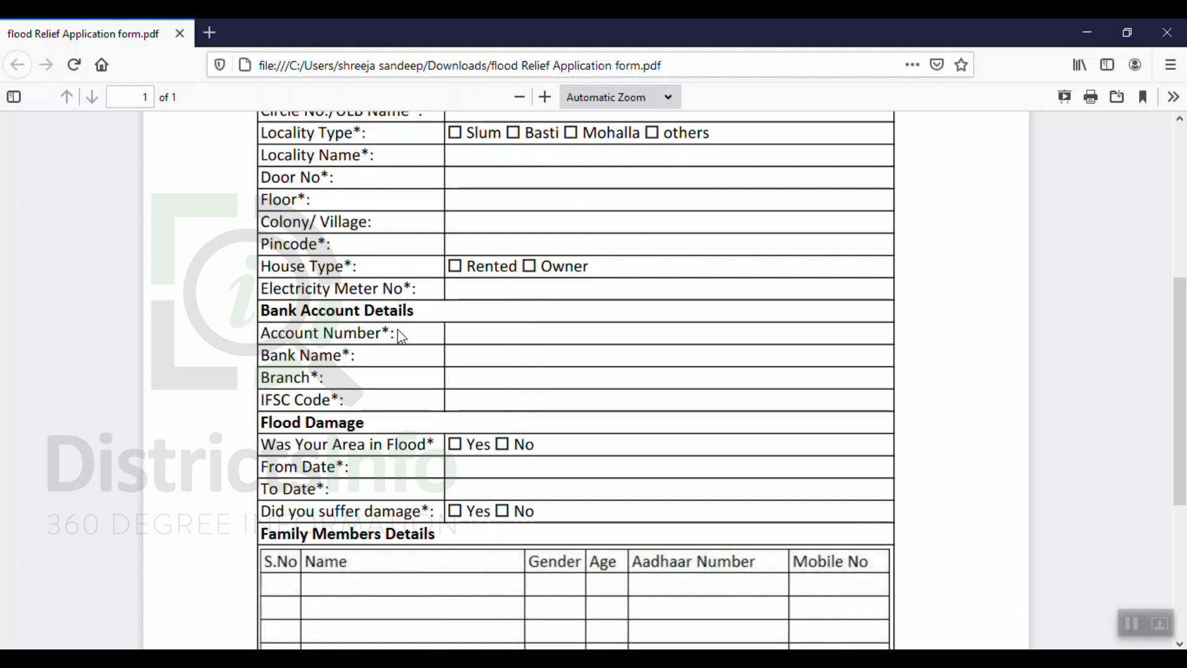
pyautogui.moveTo(399, 336); pyautogui.dragTo(331, 375)
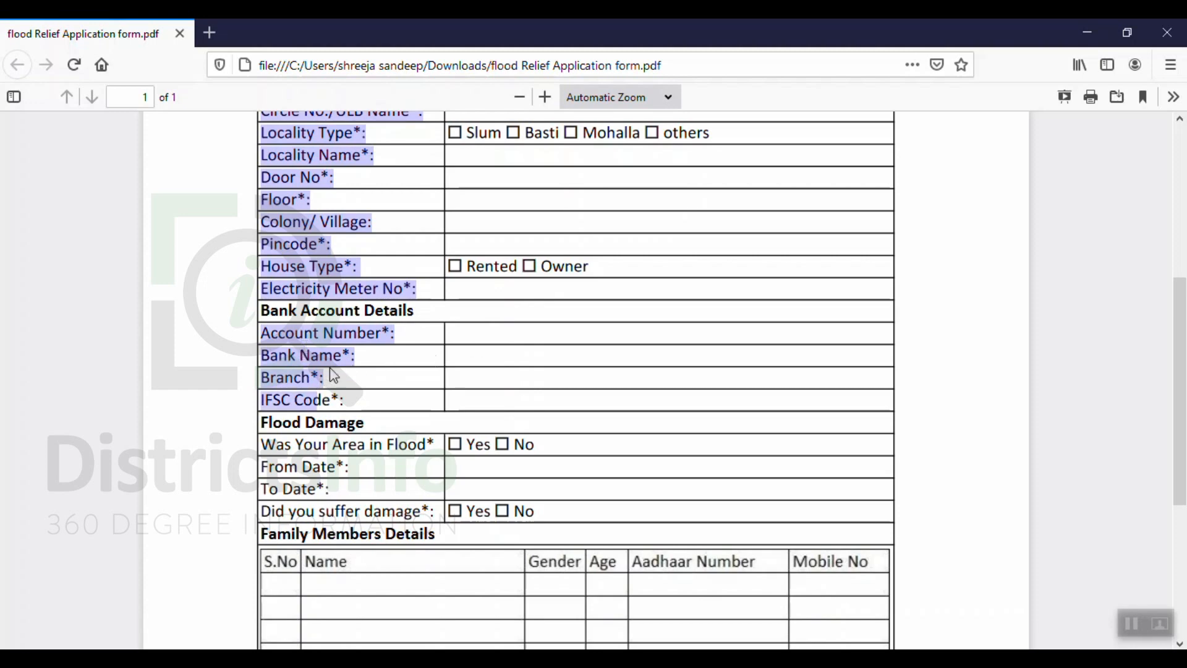
pyautogui.moveTo(417, 415)
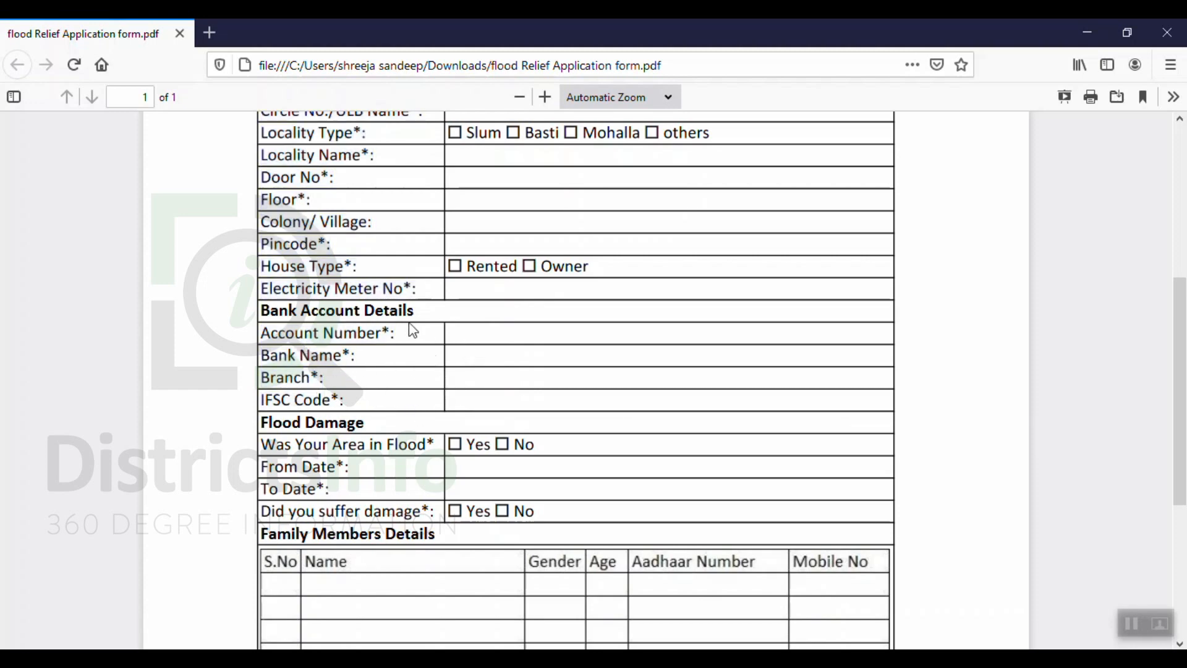
pyautogui.moveTo(506, 433)
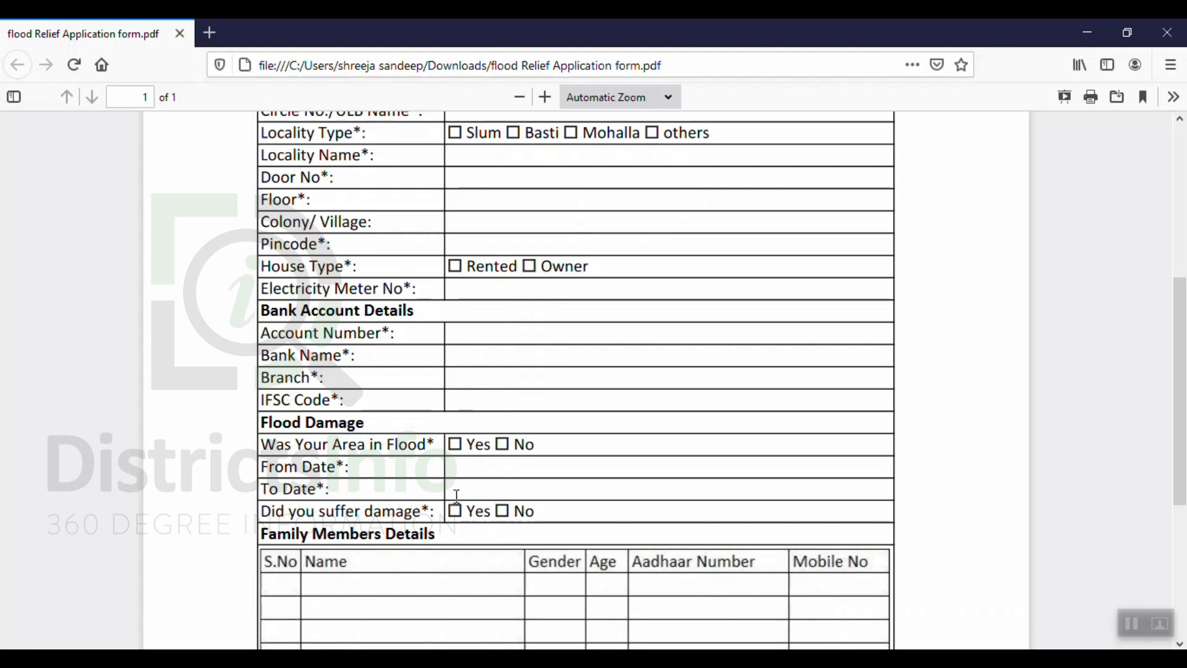
pyautogui.moveTo(462, 499)
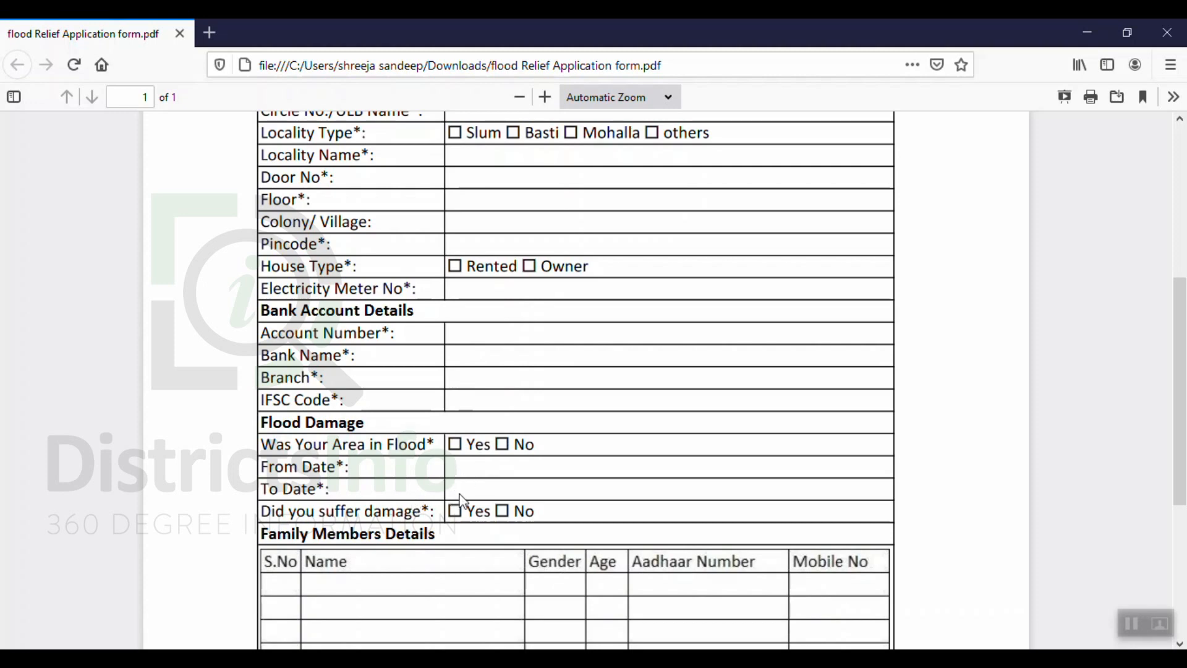
# Scroll down to the Family Members Details table and the start of the Declaration.
pyautogui.scroll(-3)
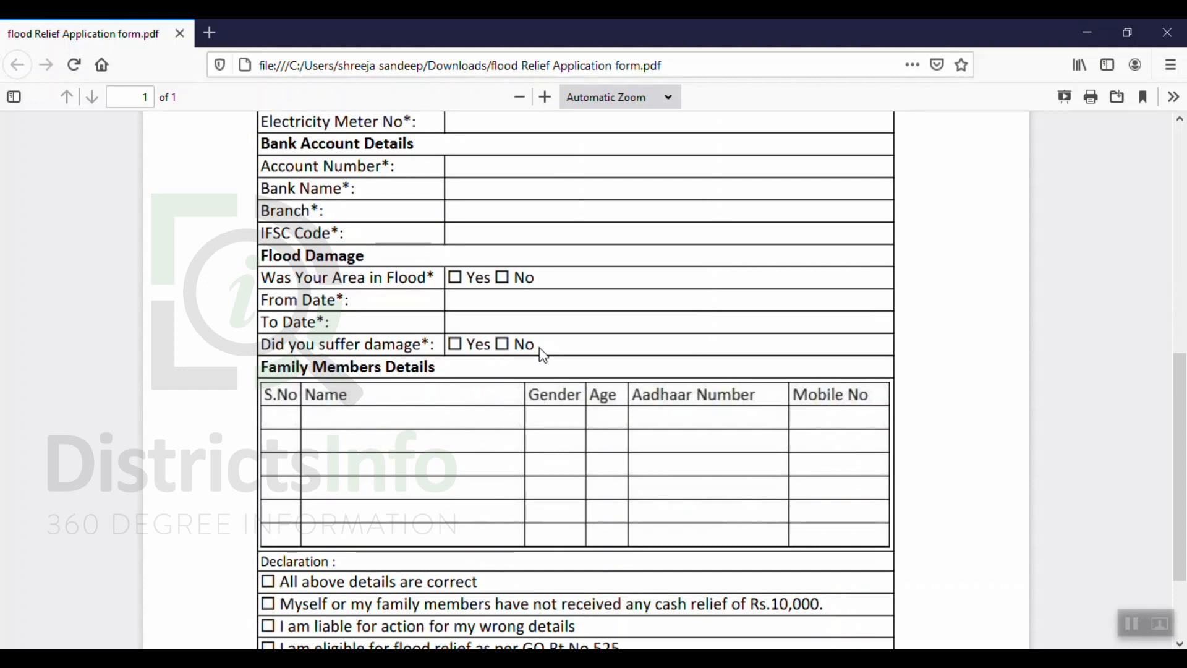
pyautogui.moveTo(463, 347)
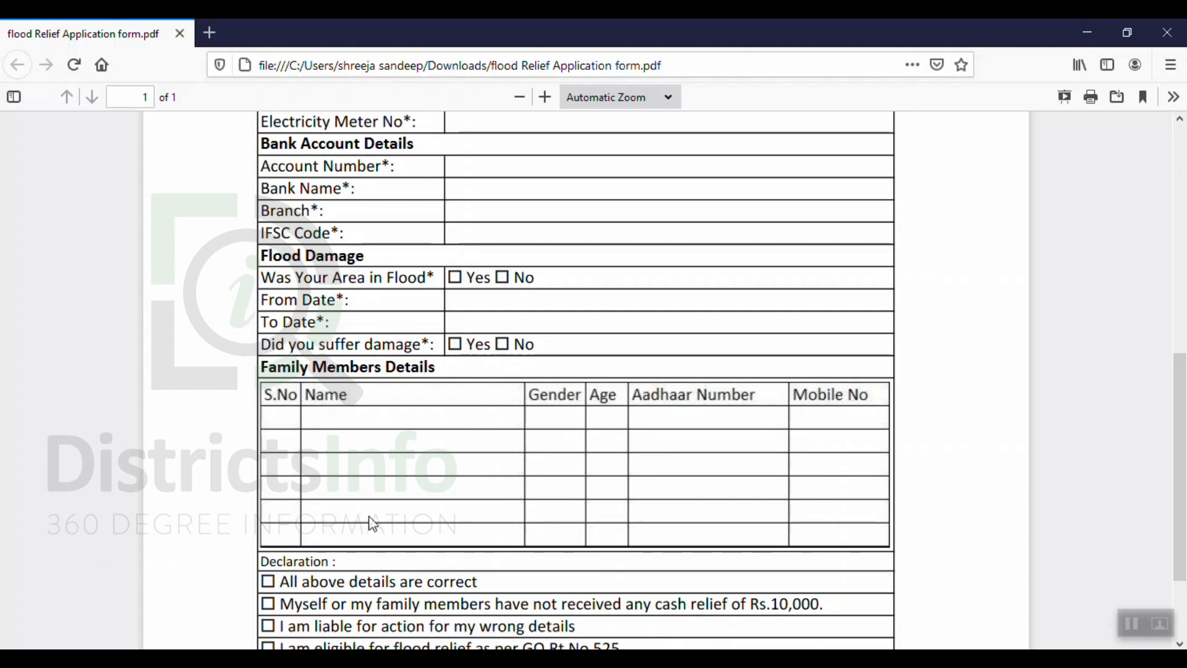
# Scroll to the form's end to show the Declaration checkboxes, Applicant Signature and Date.
pyautogui.scroll(-3)
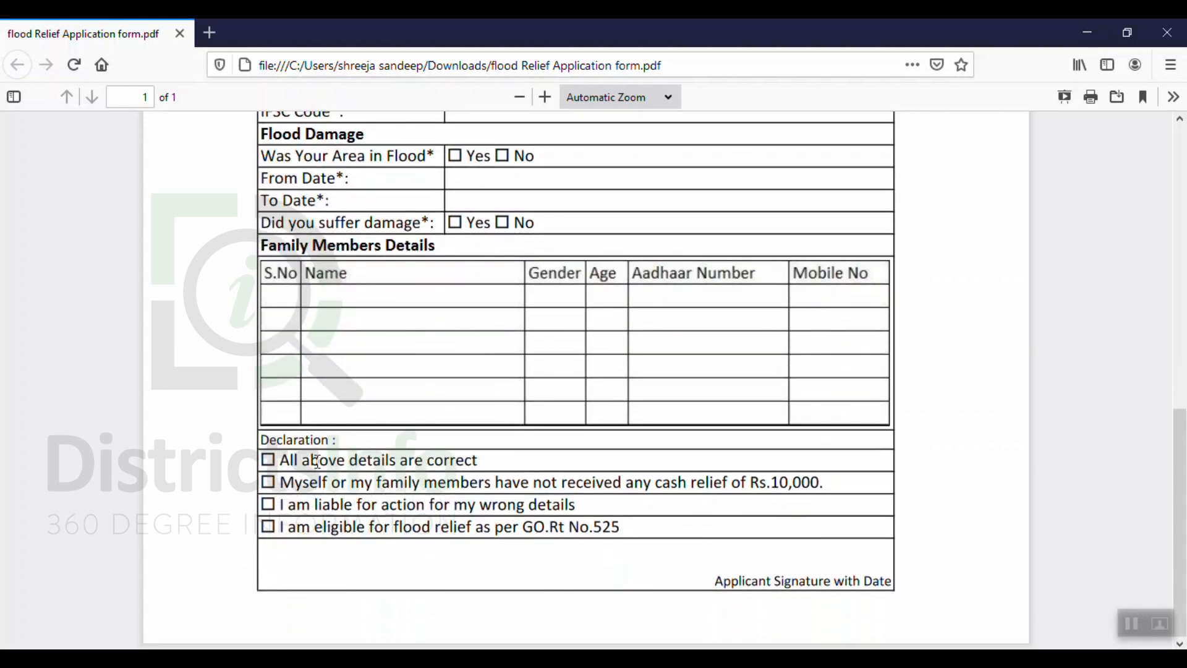
pyautogui.moveTo(347, 455)
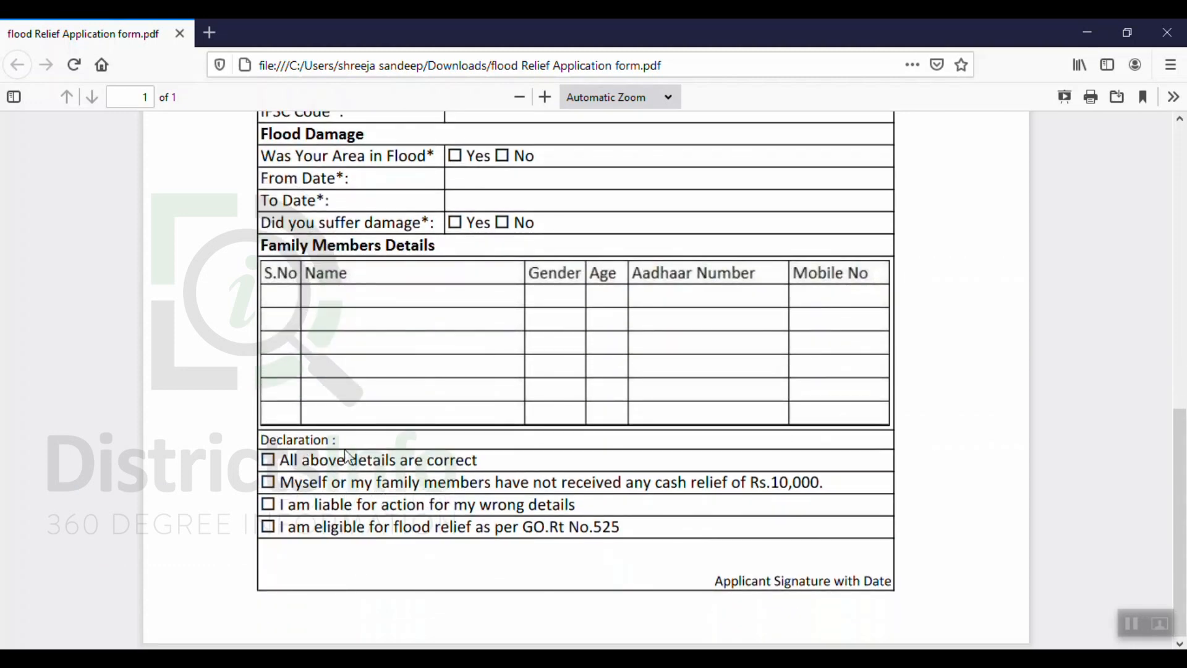
pyautogui.moveTo(397, 478)
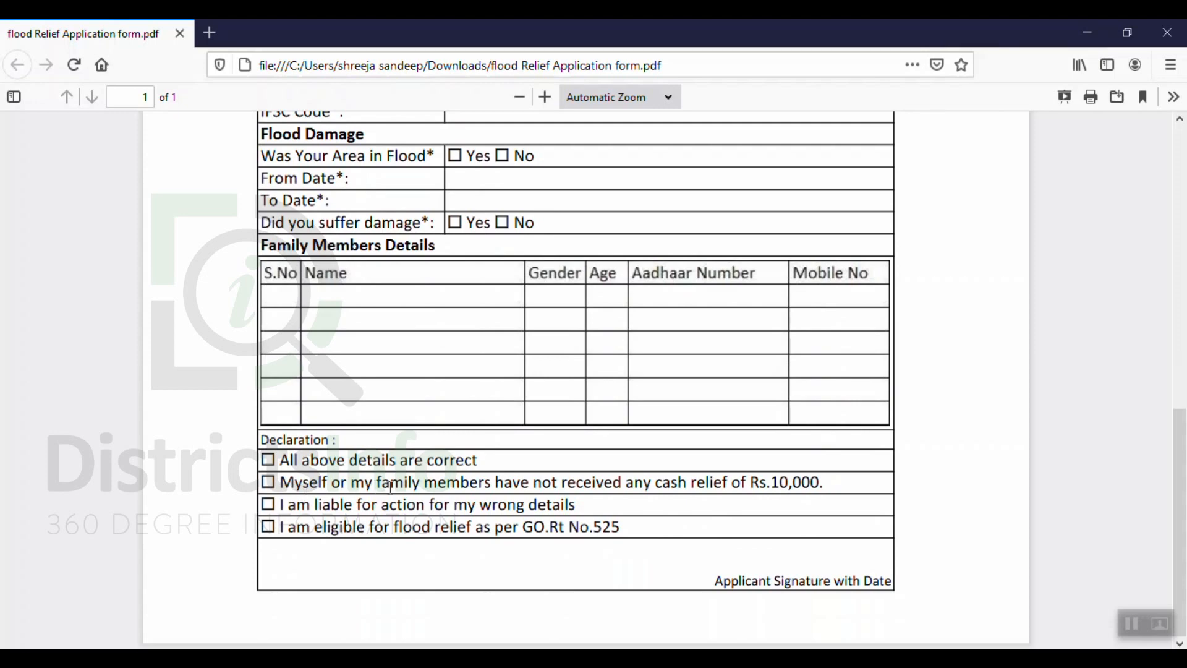
pyautogui.moveTo(659, 506)
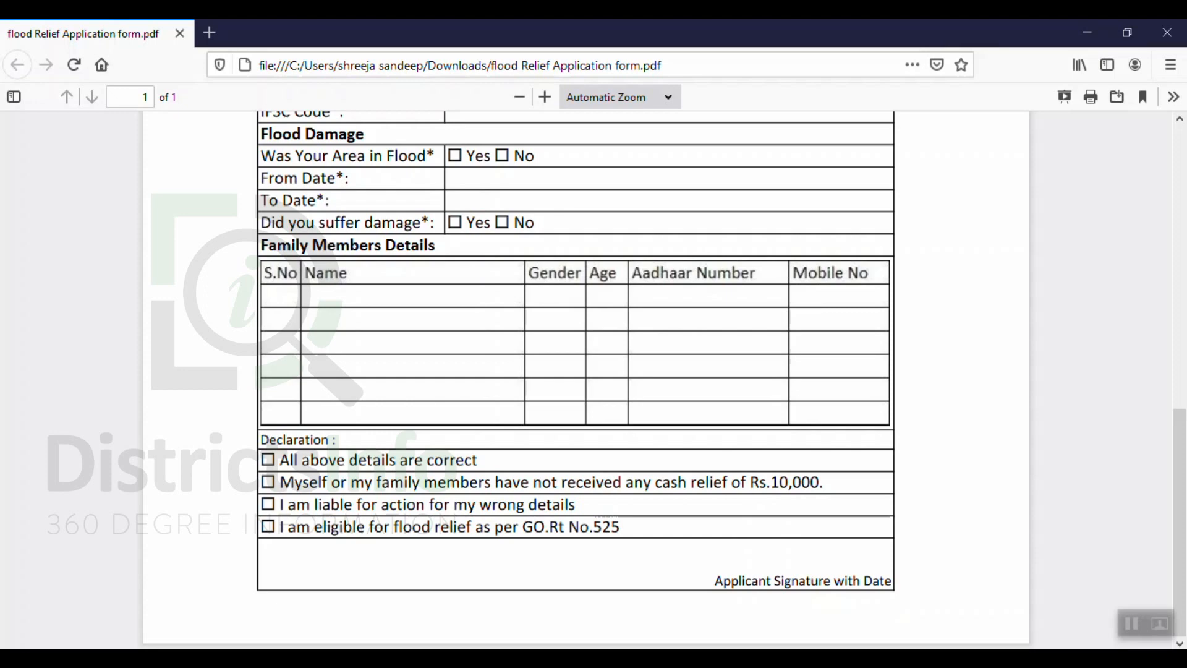
pyautogui.scroll(-3)
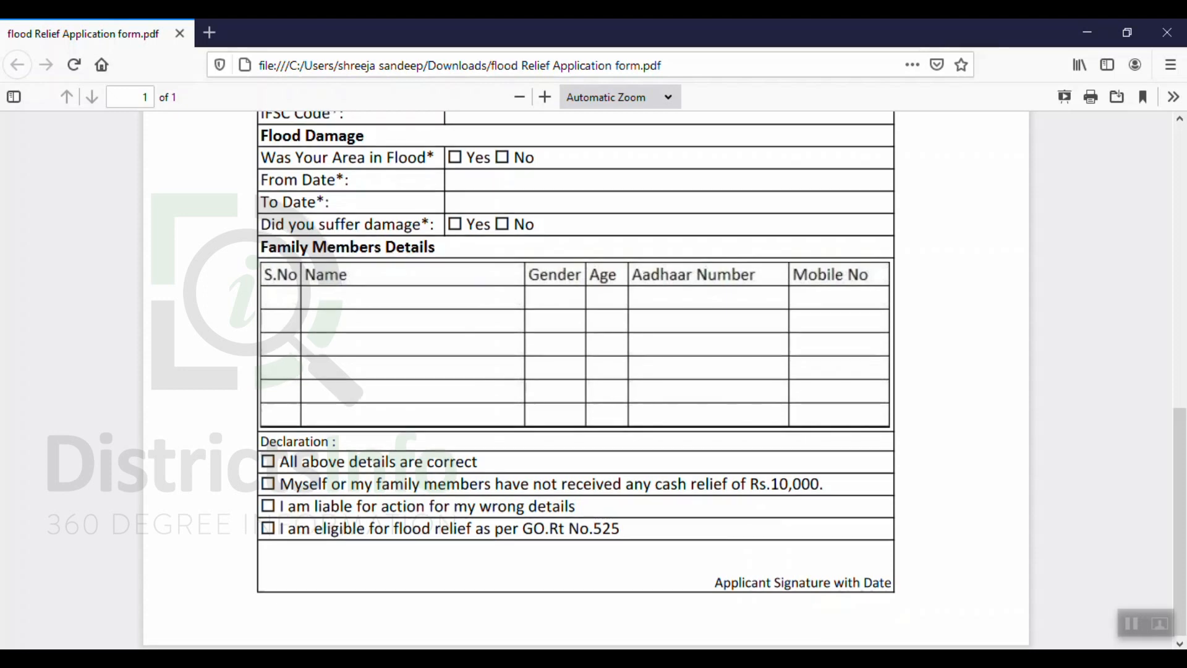
pyautogui.scroll(3)
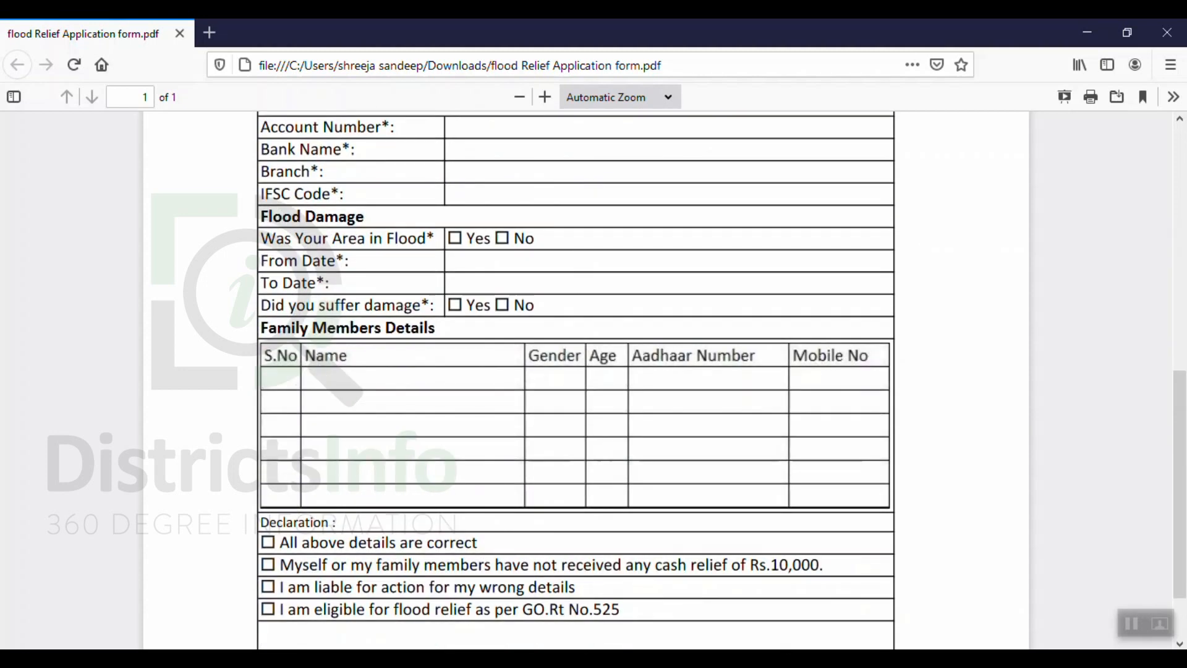
pyautogui.scroll(-3)
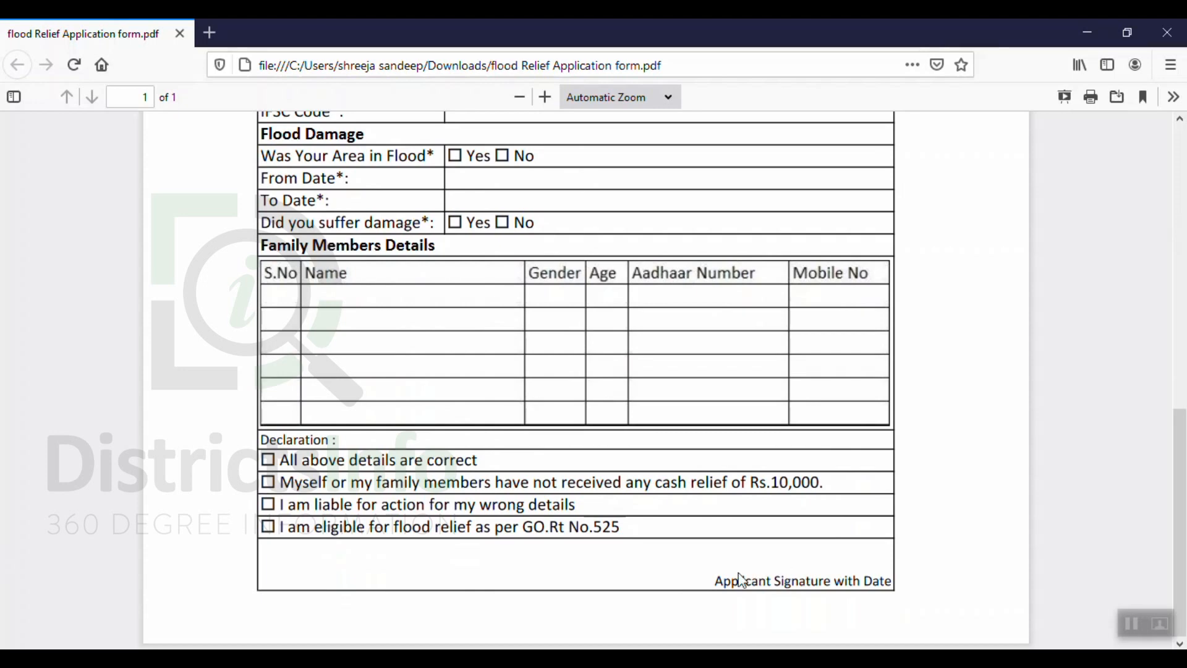
pyautogui.moveTo(813, 571)
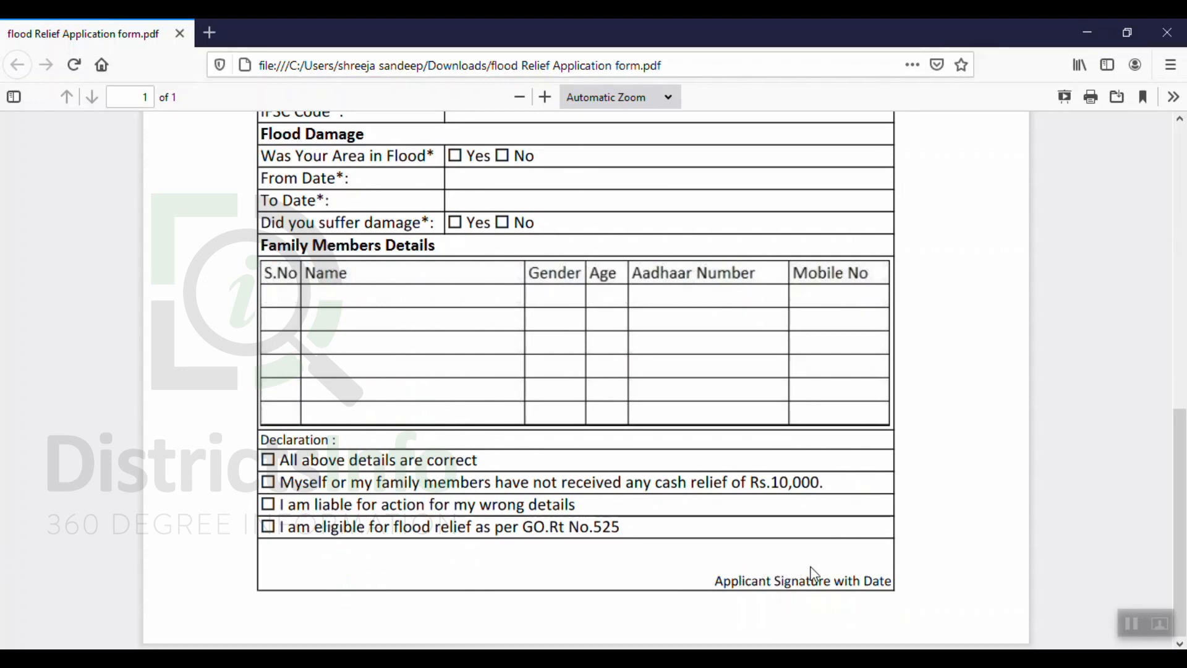